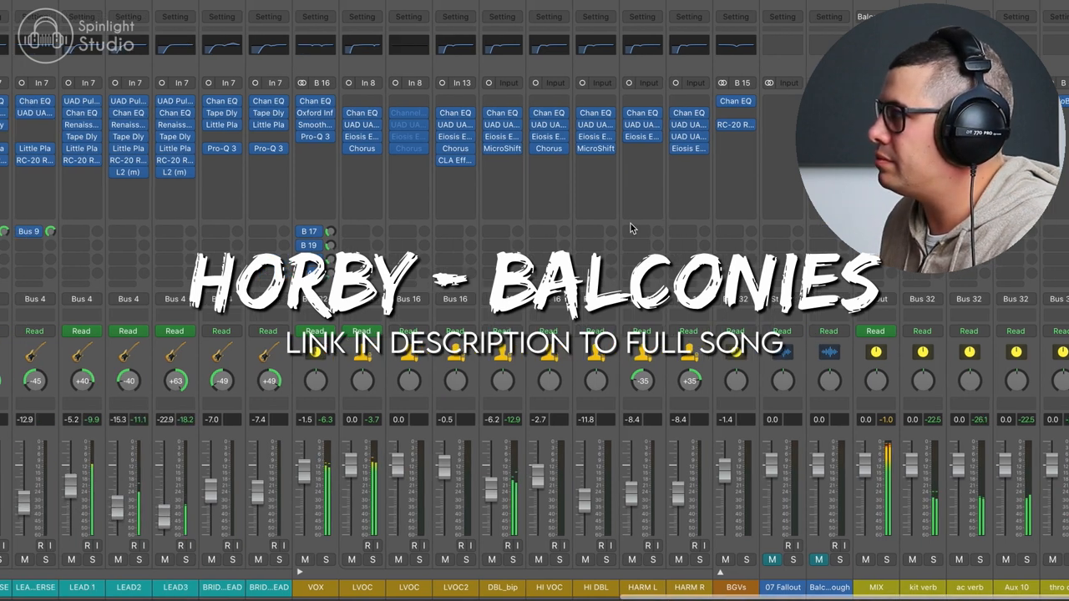
Open the LEAD strip's Channel EQ and set a low cut near 154 Hz
scroll(right, 3)
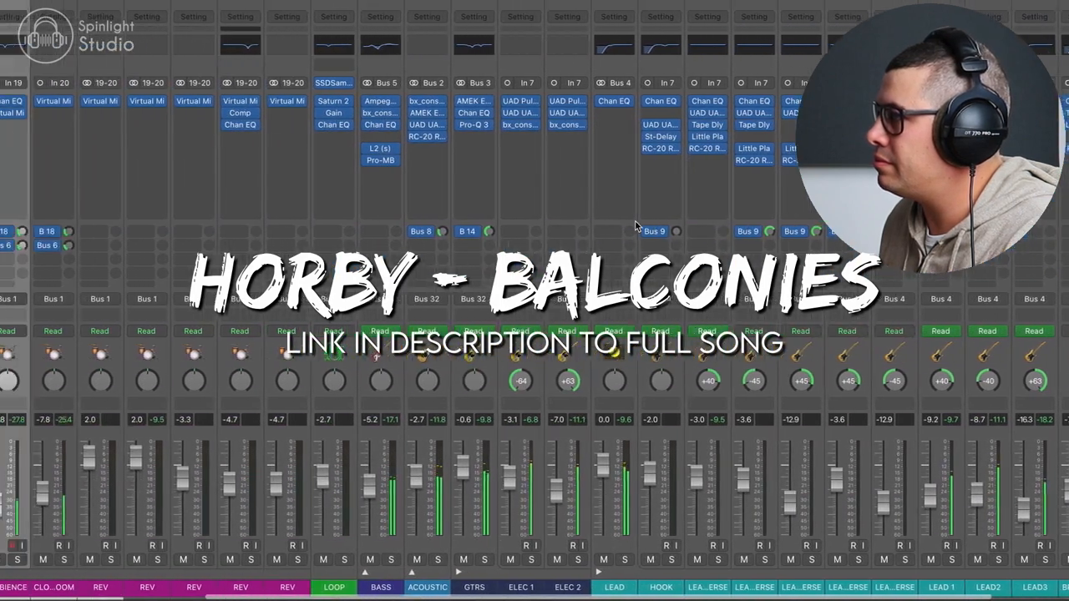
scroll(left, 3)
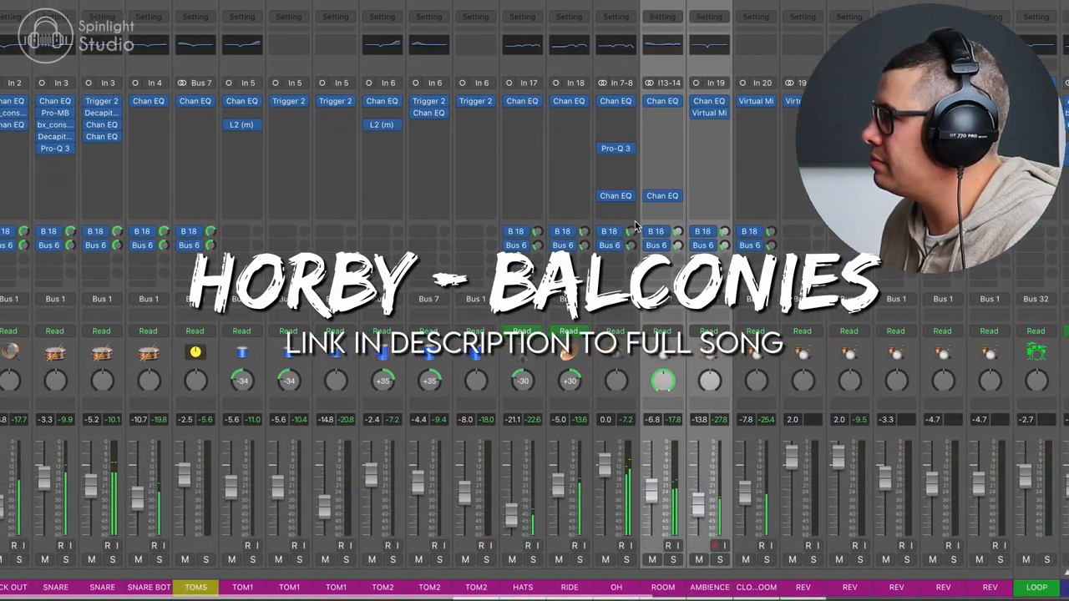
scroll(right, 3)
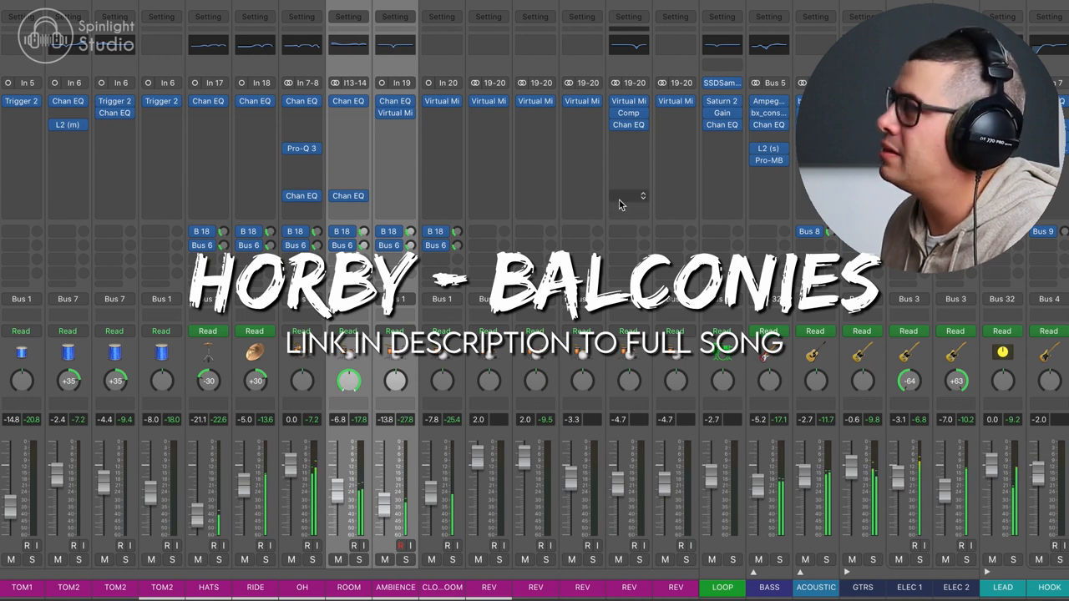
mouse_move(628, 195)
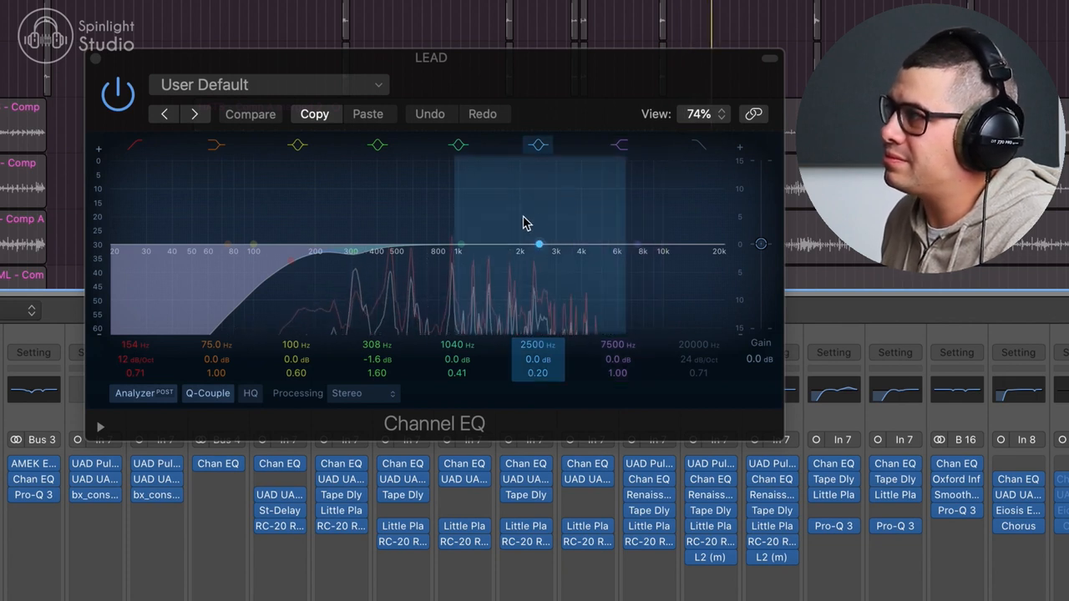
click(459, 243)
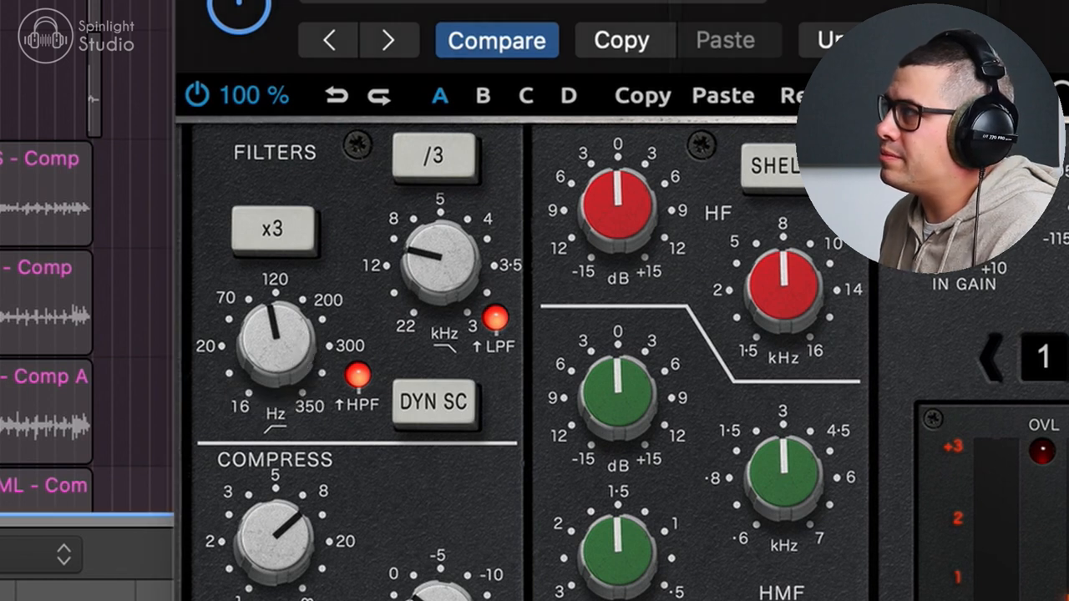
mouse_move(417, 213)
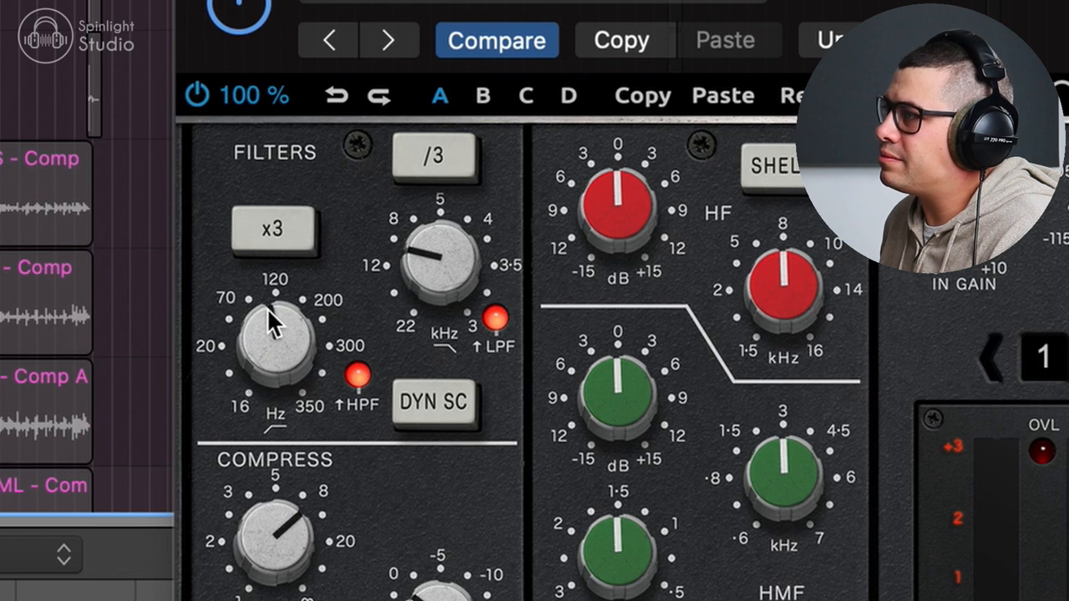
mouse_move(273, 164)
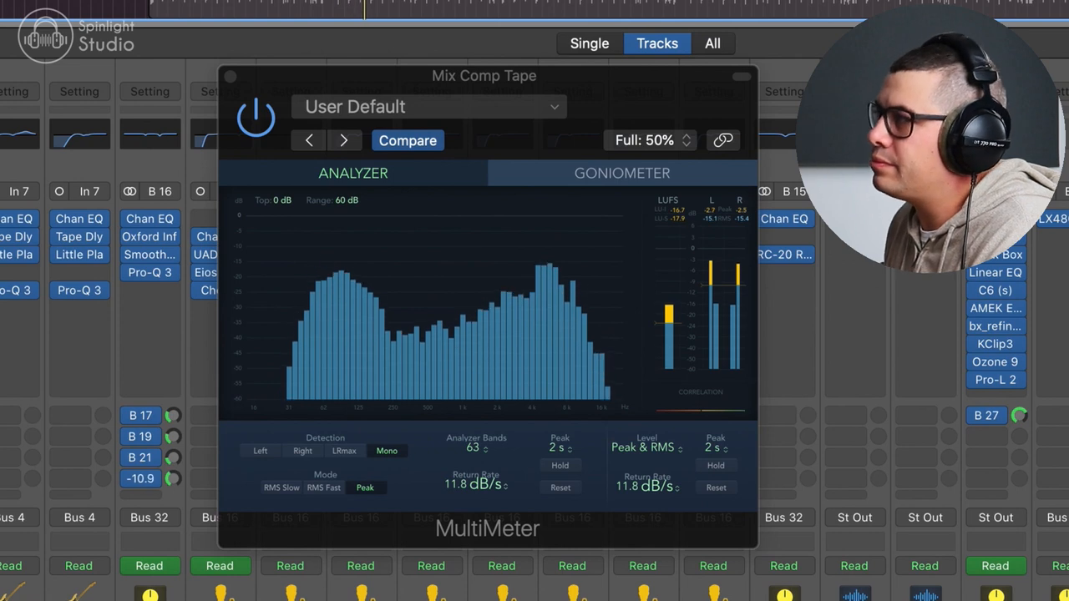
Open the MultiMeter on Mix Comp Tape to view the Analyzer and LUFS readings
click(257, 117)
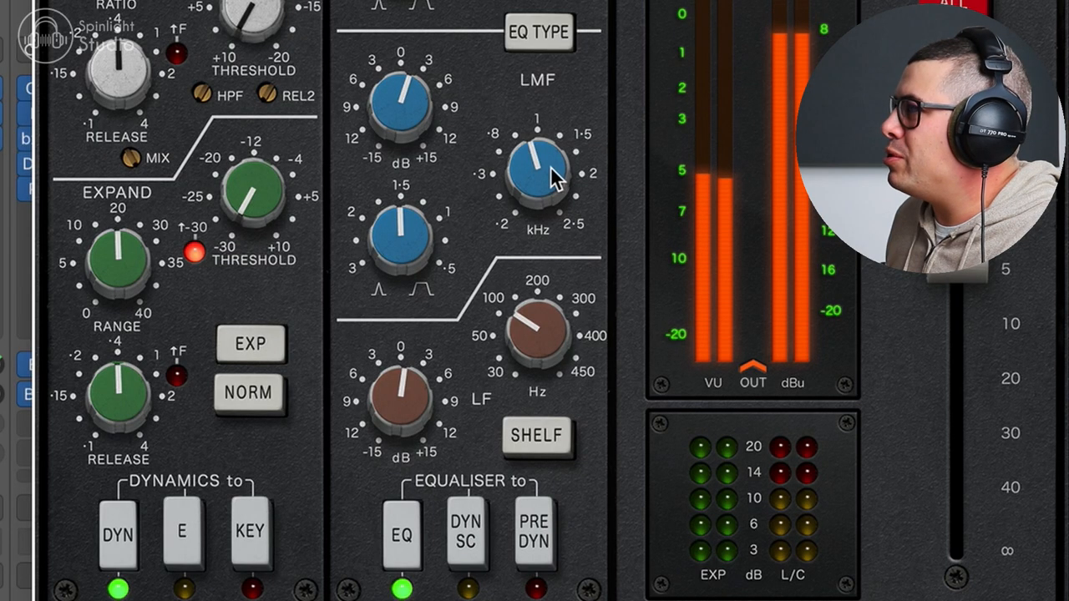
mouse_move(526, 326)
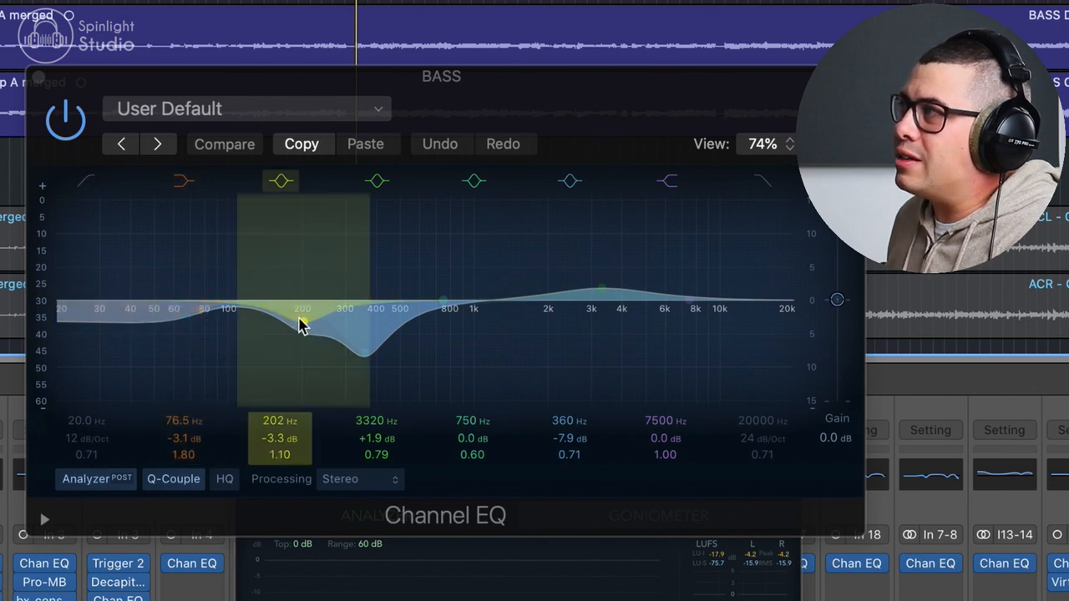
mouse_move(305, 325)
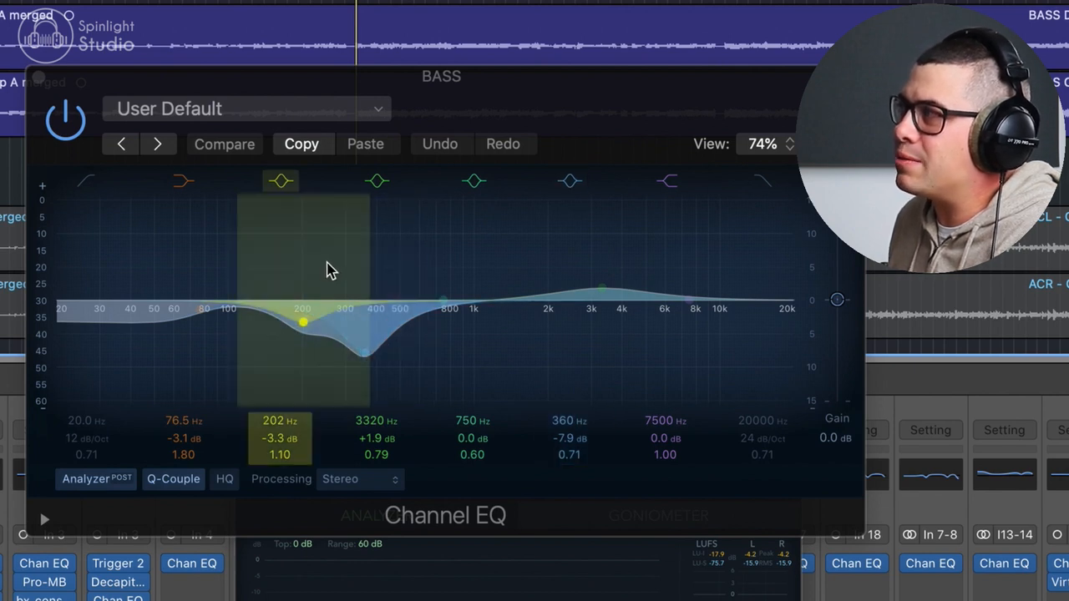
Set BASS Channel EQ to -3.3 dB at 202 Hz, -7.9 dB at 360 Hz, +1.9 dB at 3320 Hz
click(184, 180)
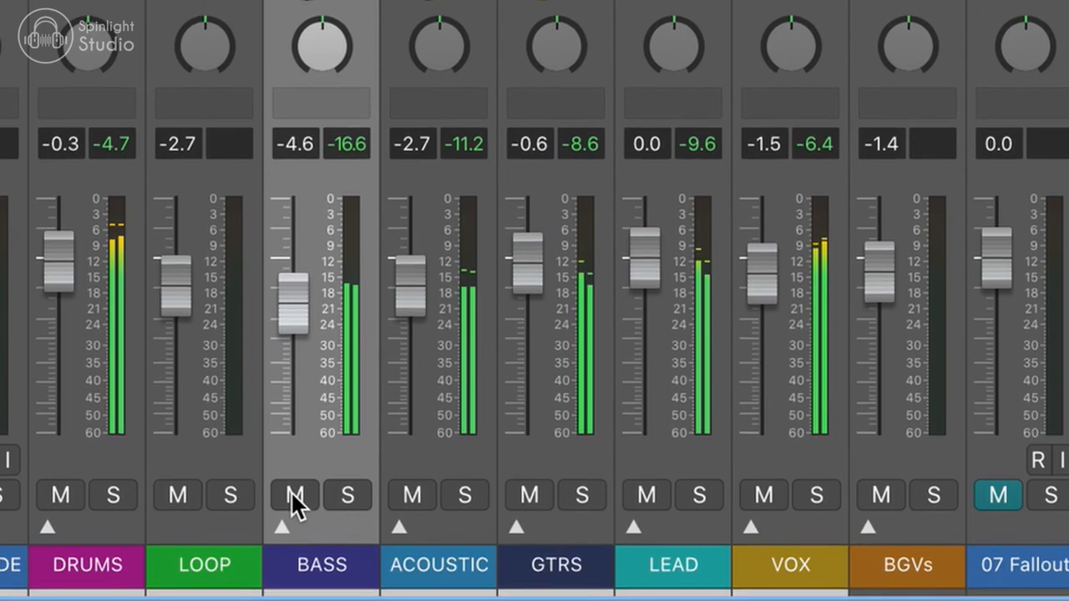
click(293, 494)
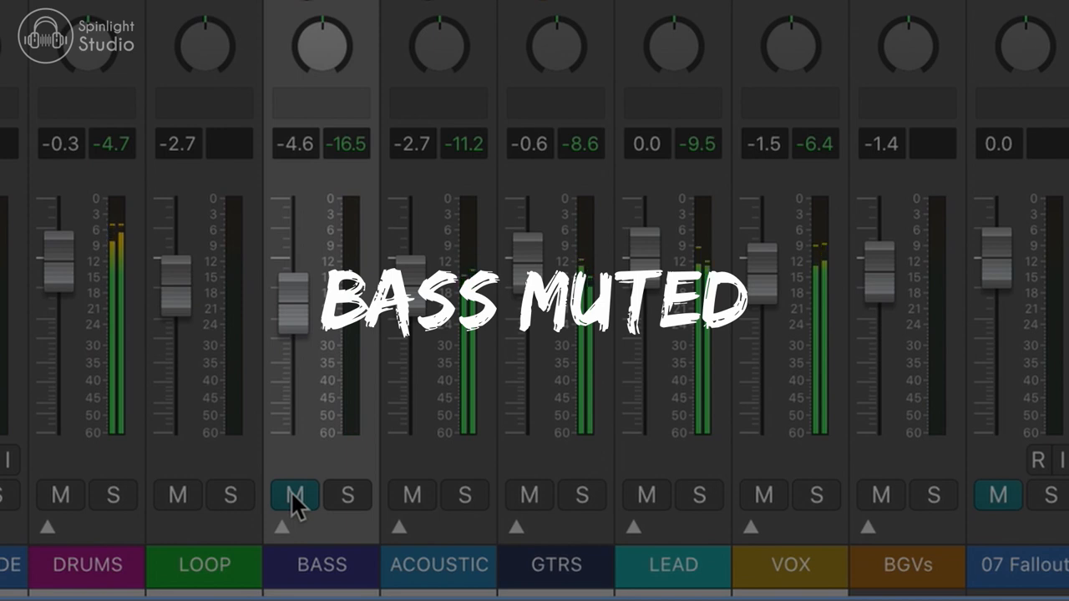
click(293, 495)
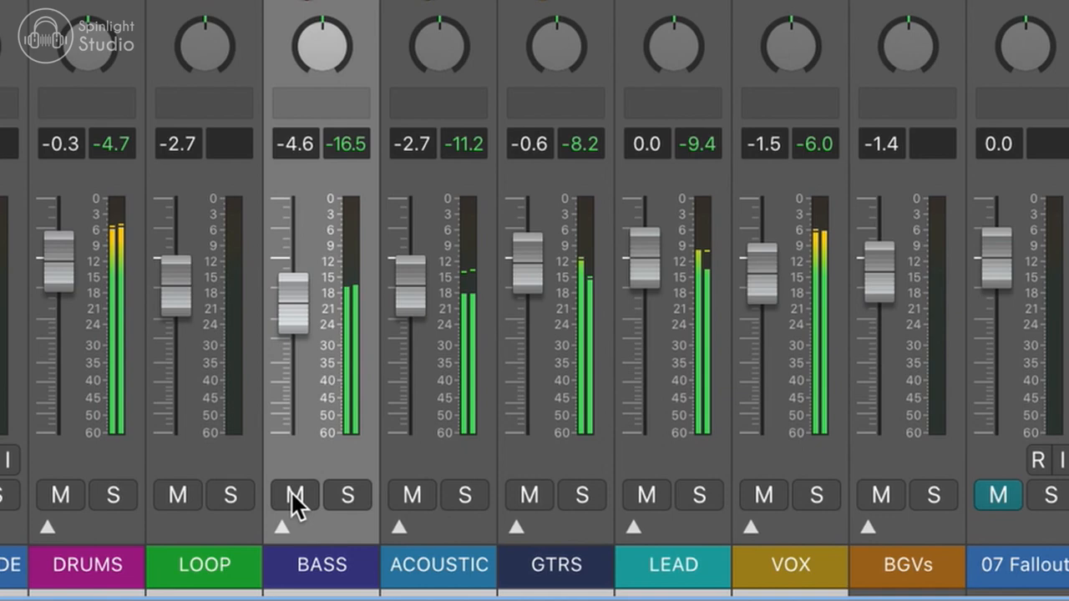
click(293, 494)
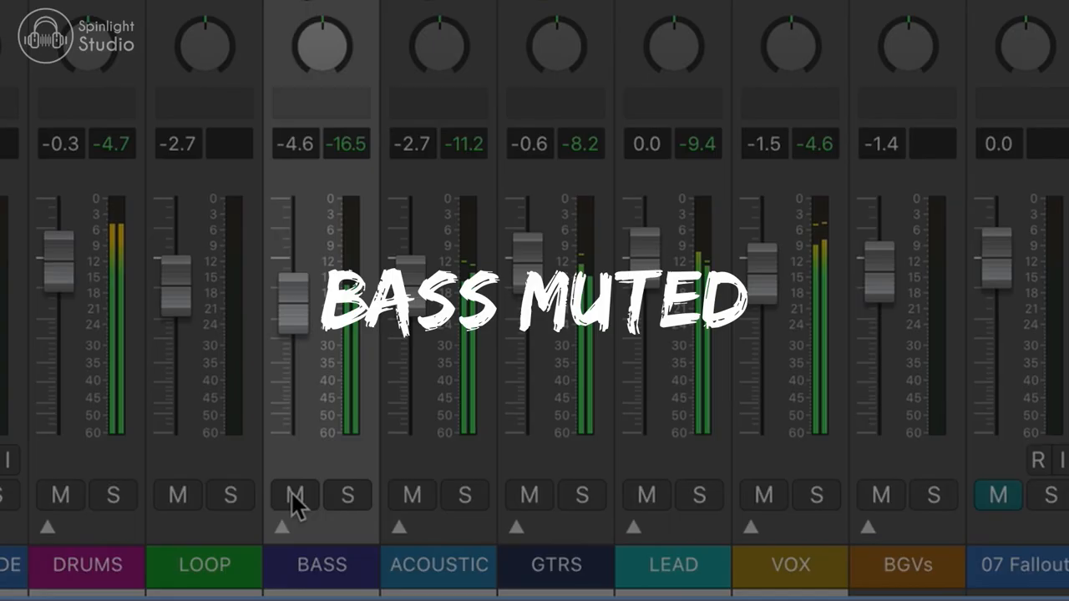
click(294, 495)
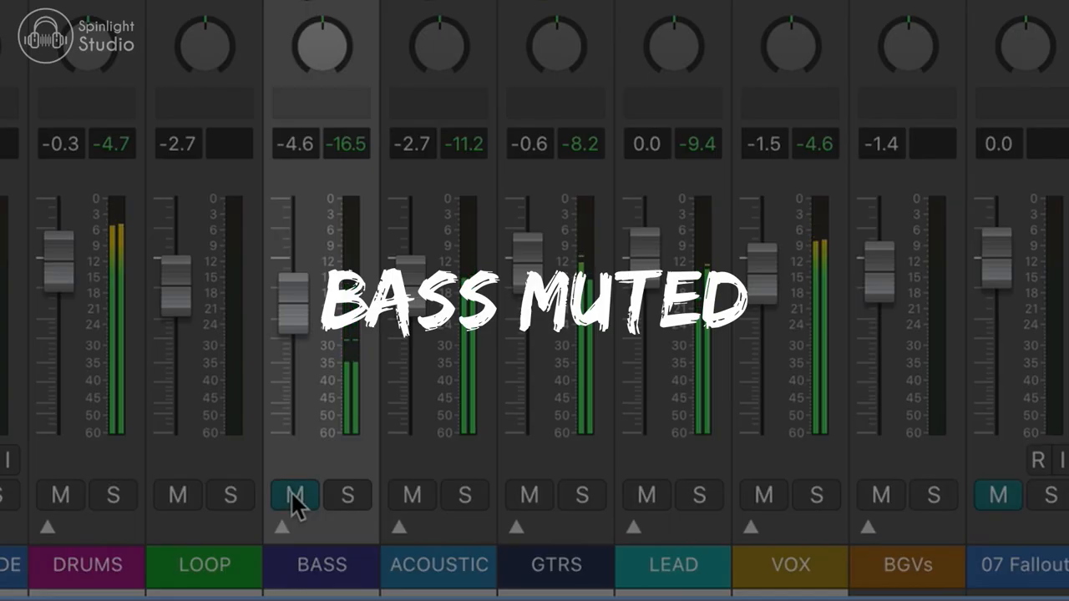
click(294, 495)
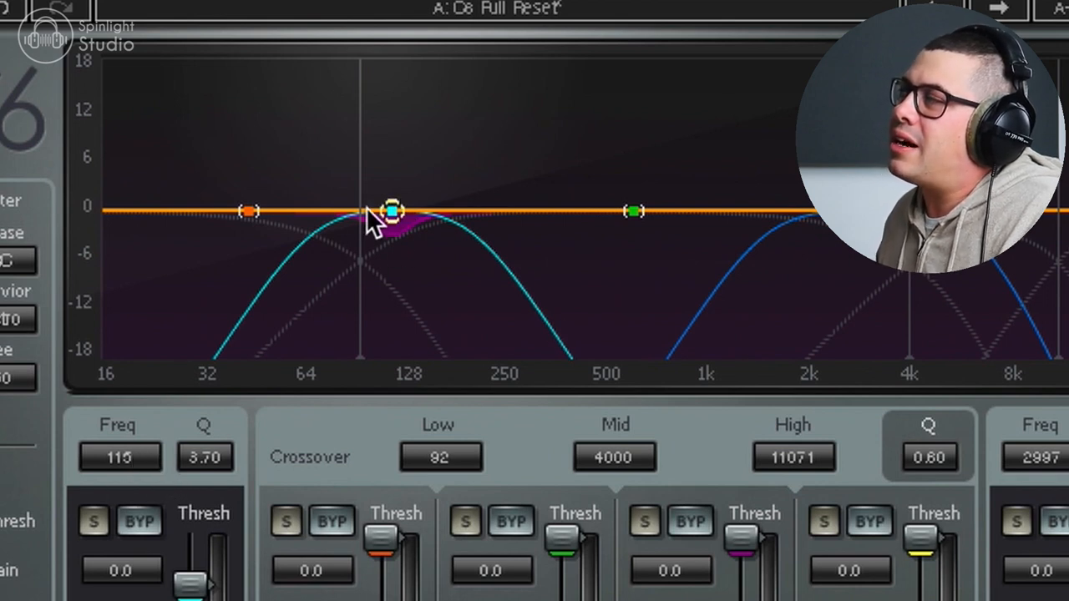
mouse_move(468, 221)
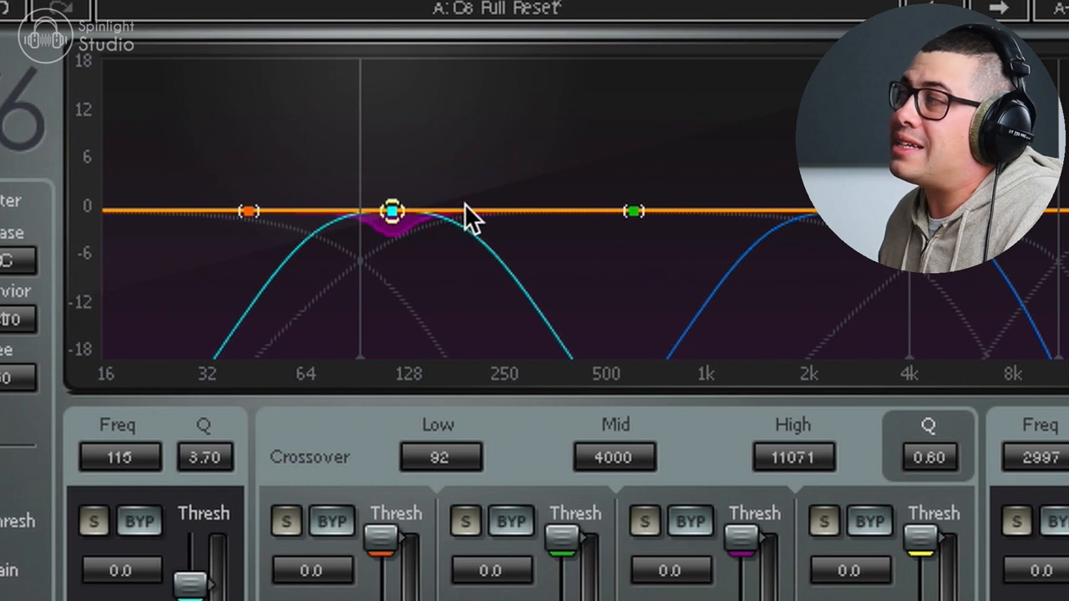
Lower the 115 Hz band threshold to -0.3 dB for slight low-end compression
drag(392, 208, 392, 242)
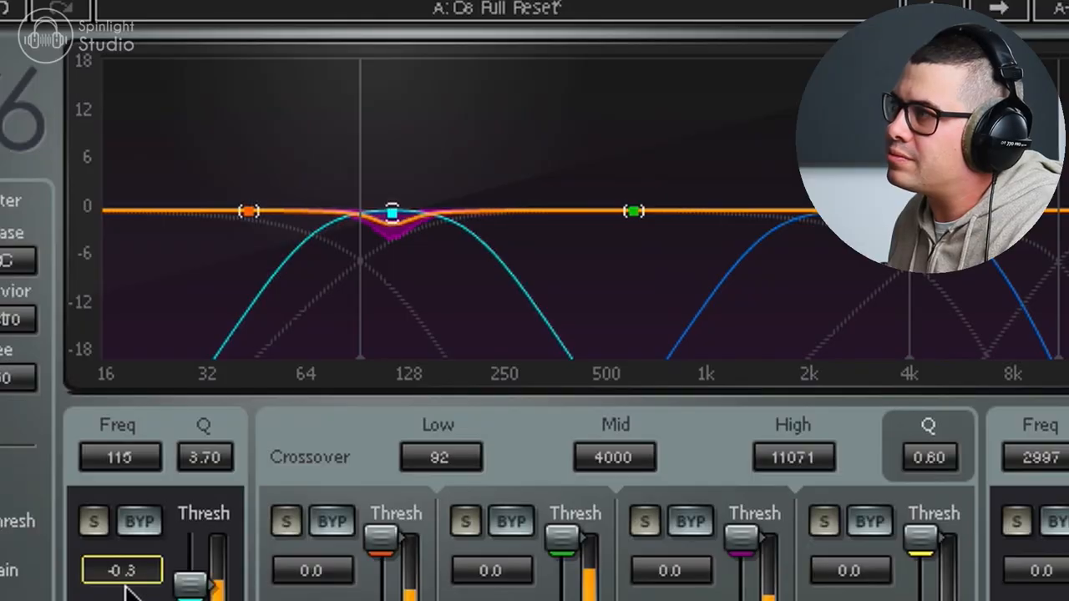